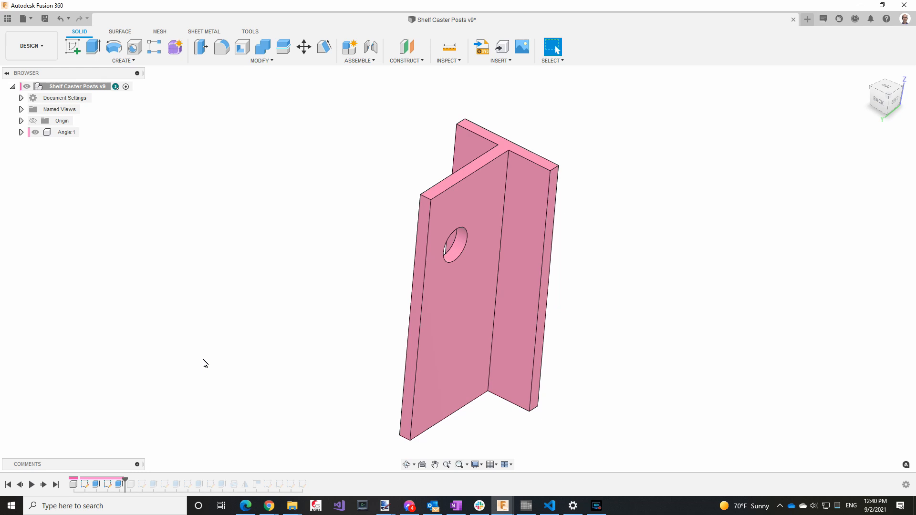
mouse_move(485, 157)
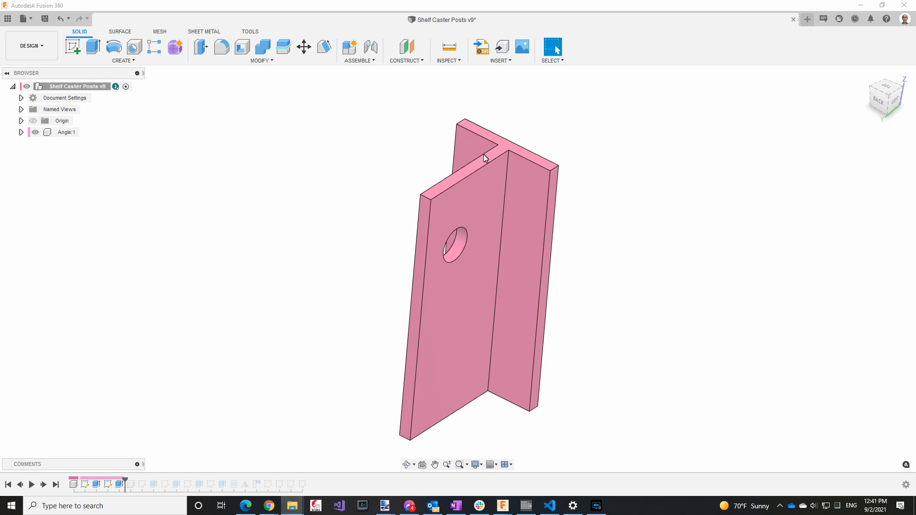
mouse_move(601, 276)
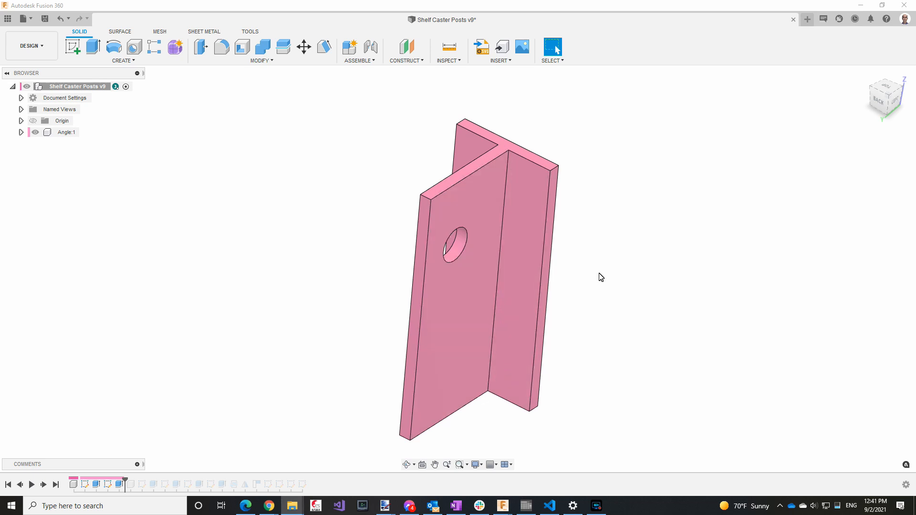
mouse_move(619, 310)
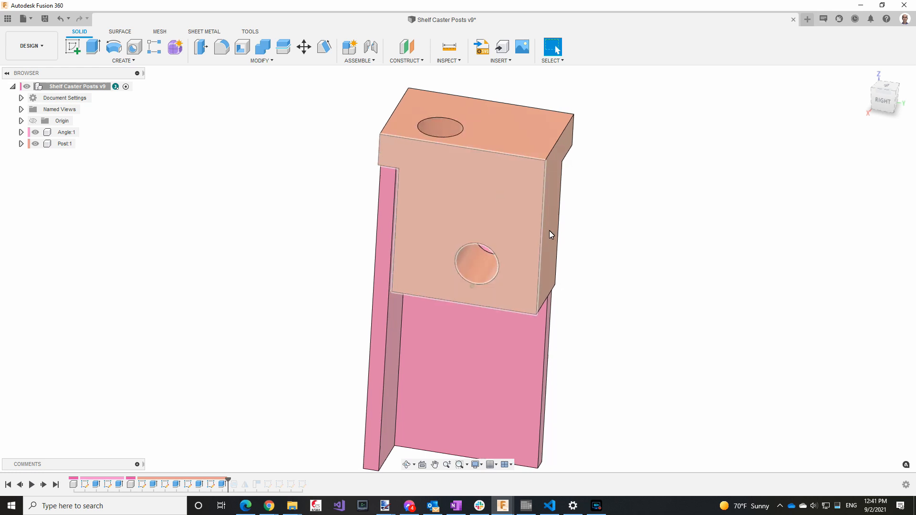
- Orbit the model to view the post from below and collapse the browser tree
left_click_drag(550, 234, 254, 300)
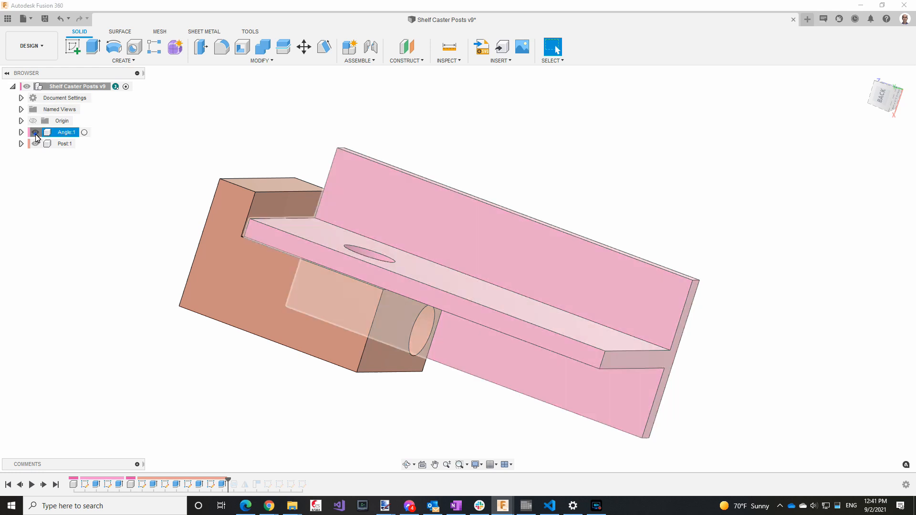
left_click(34, 132)
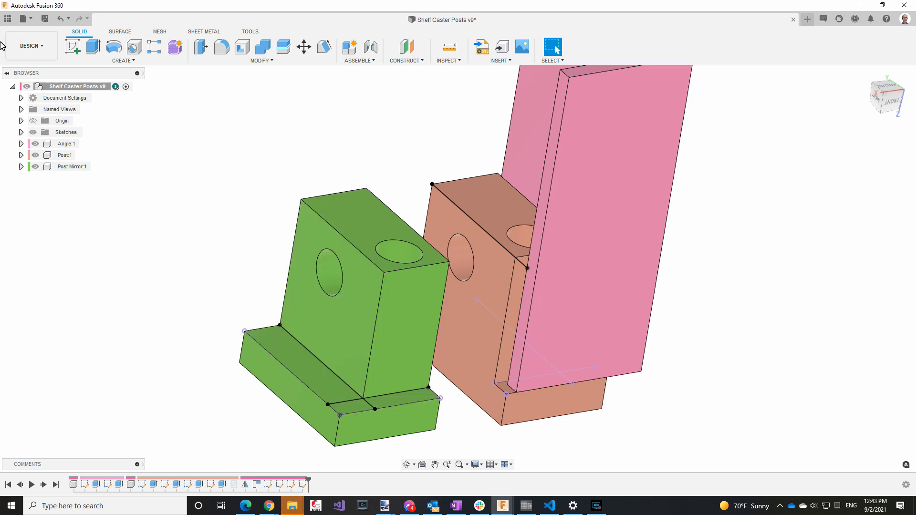
- Switch from the Design workspace to the Manufacture workspace
left_click(30, 46)
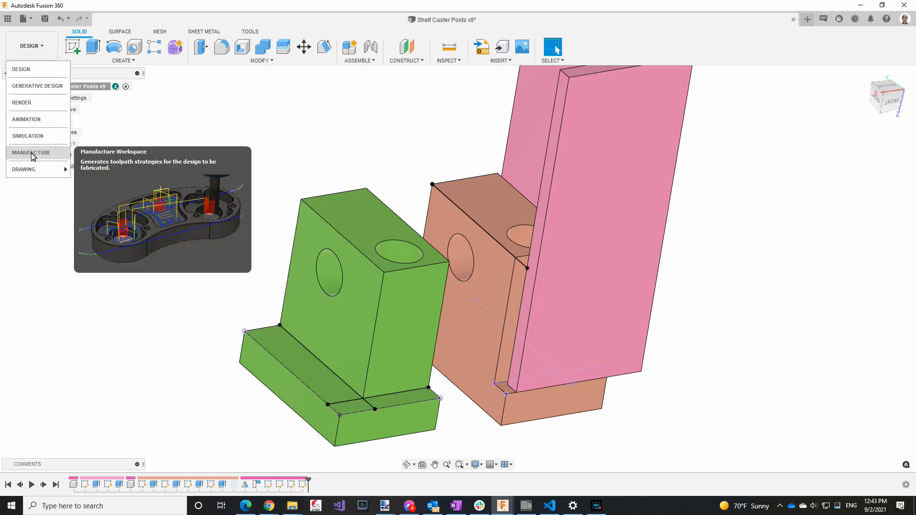
left_click(32, 153)
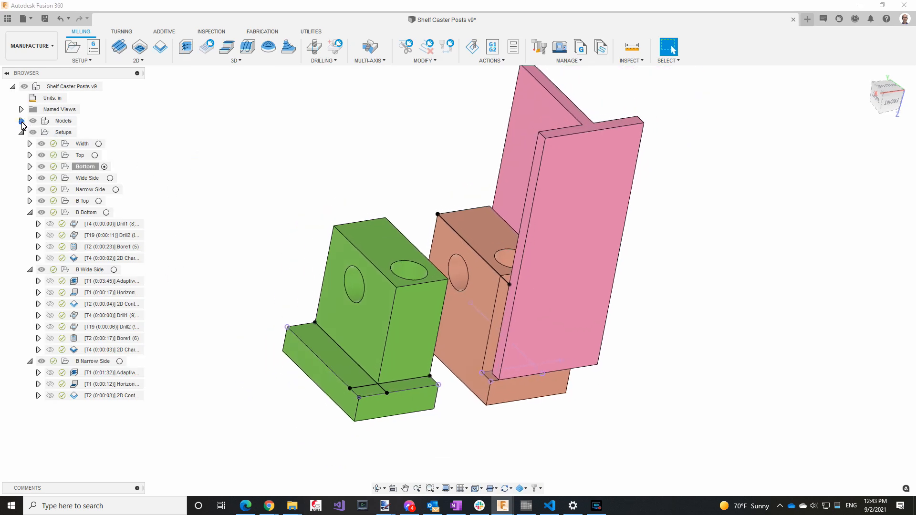
- Hide Angle:1, Post Mirror:1 and the sketches so only the post body shows
left_click(21, 121)
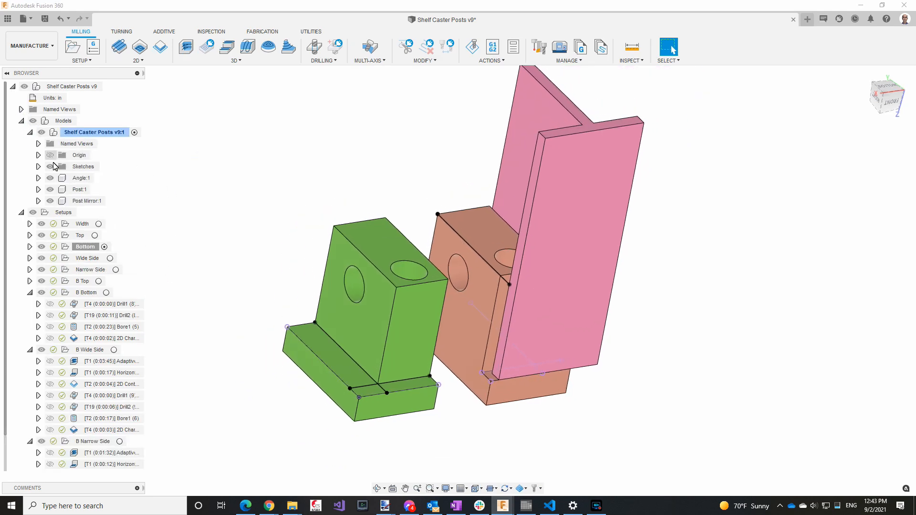
left_click(50, 189)
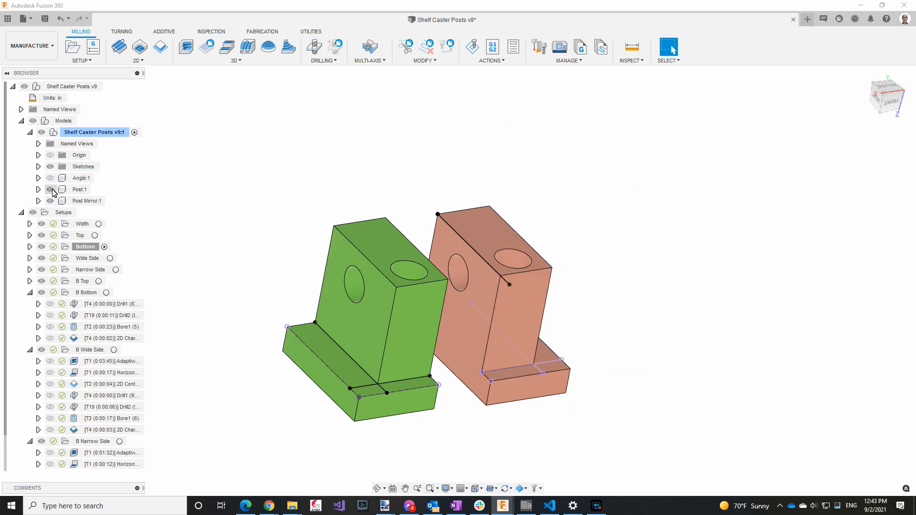
left_click(49, 189)
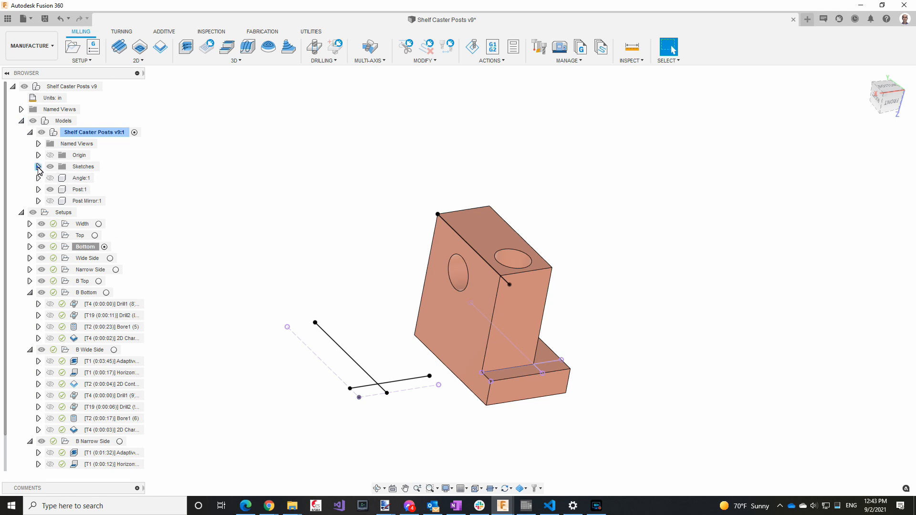
left_click(38, 166)
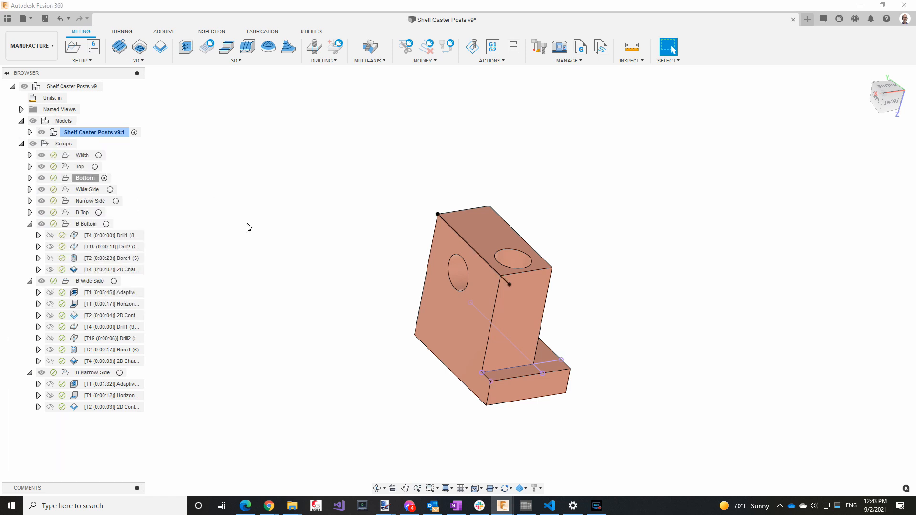
left_click(82, 155)
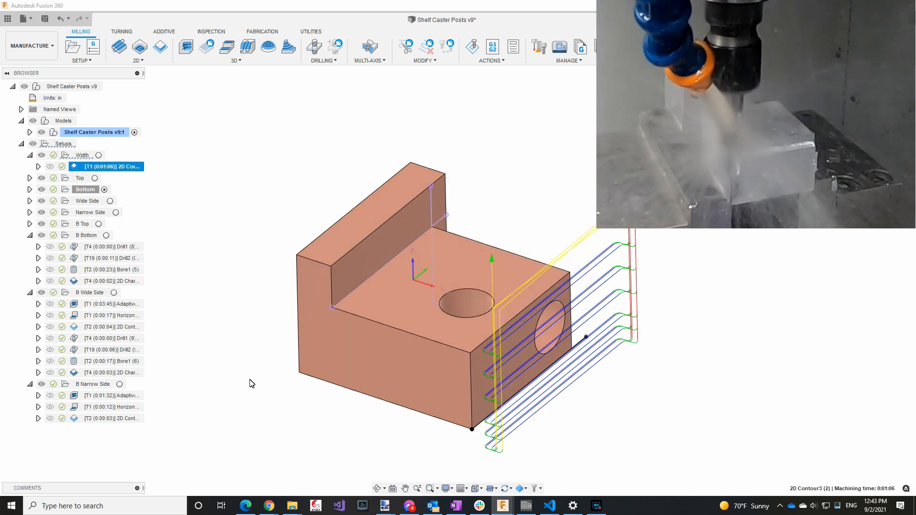
mouse_move(309, 395)
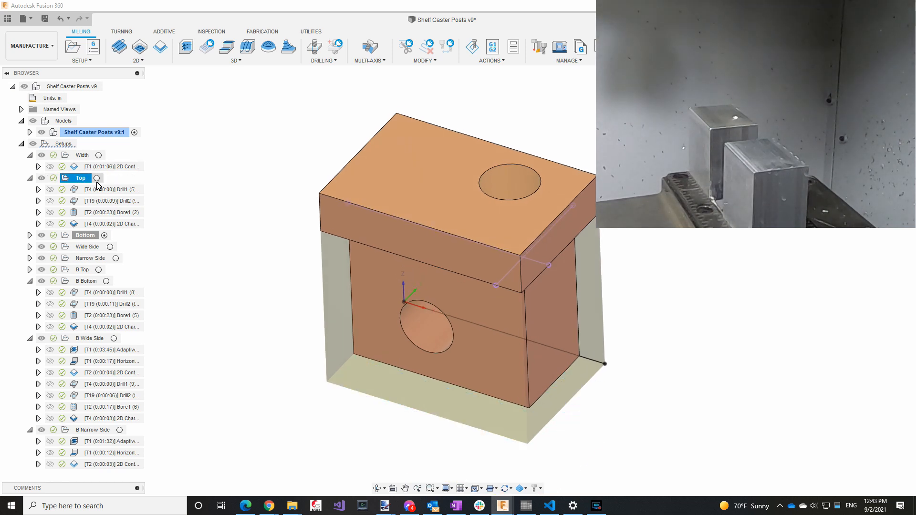
- Expand the Top setup and preview its Drill2 toolpath on the post's top hole
left_click(111, 200)
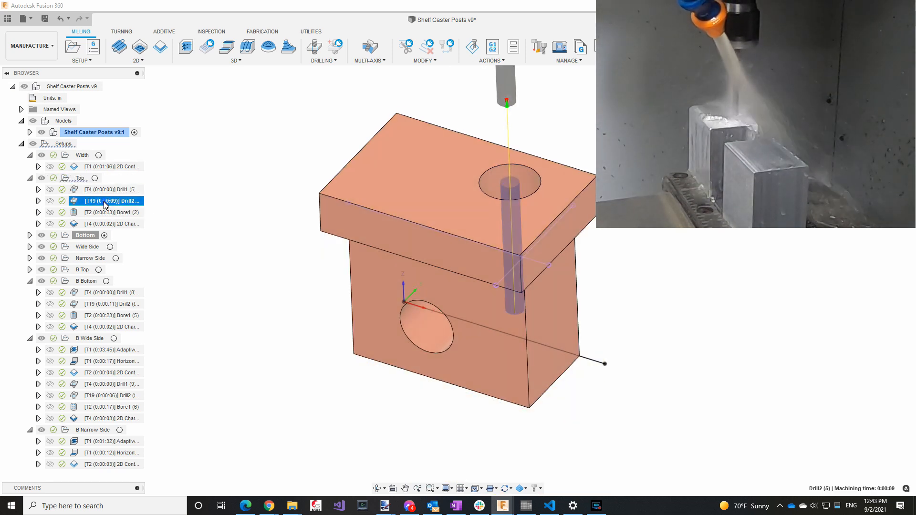
left_click(108, 212)
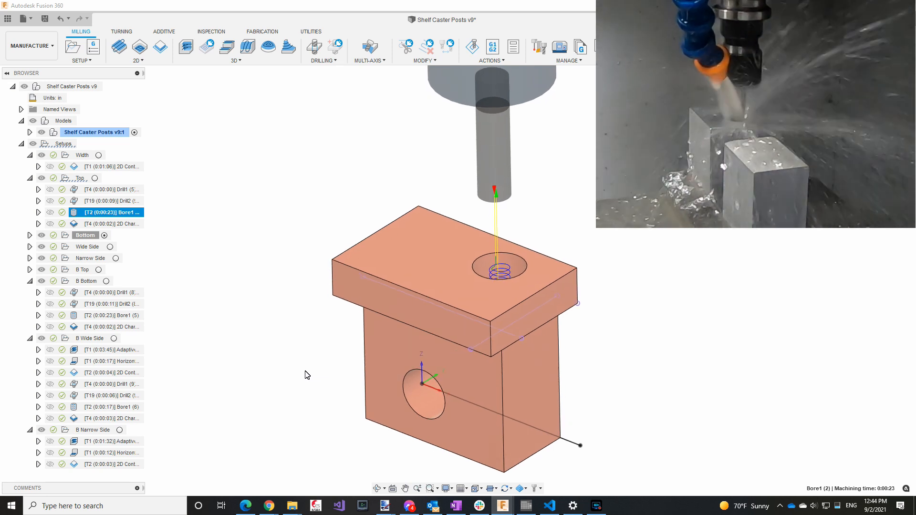
mouse_move(254, 373)
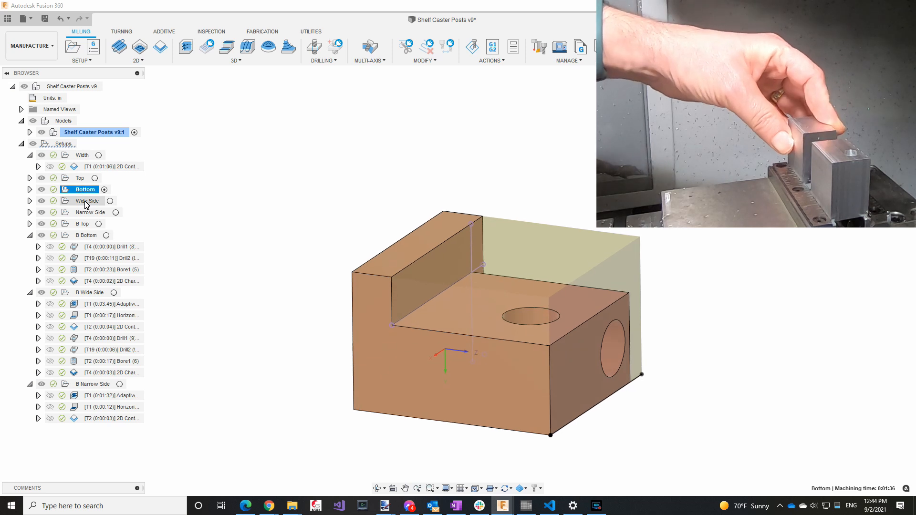
- Expand the Bottom setup, view its stock orientation and preview the Drill1 toolpaths
left_click(111, 200)
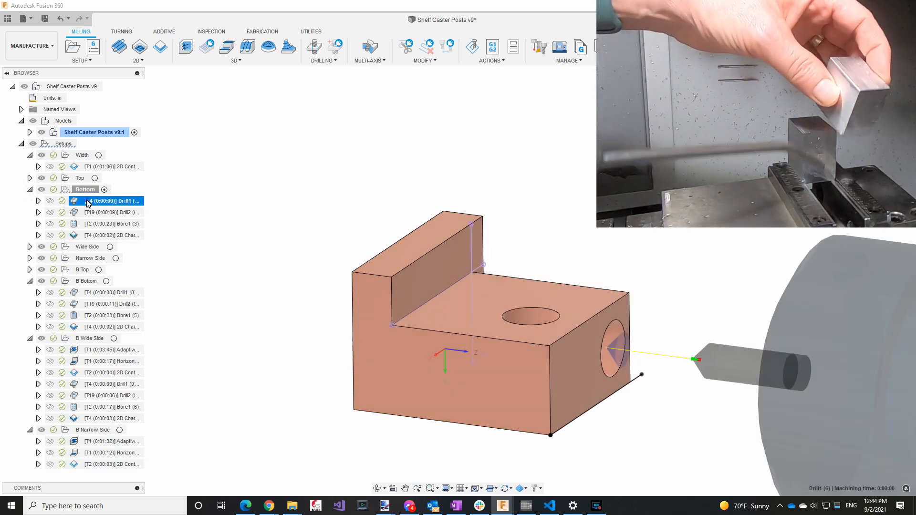
left_click(85, 189)
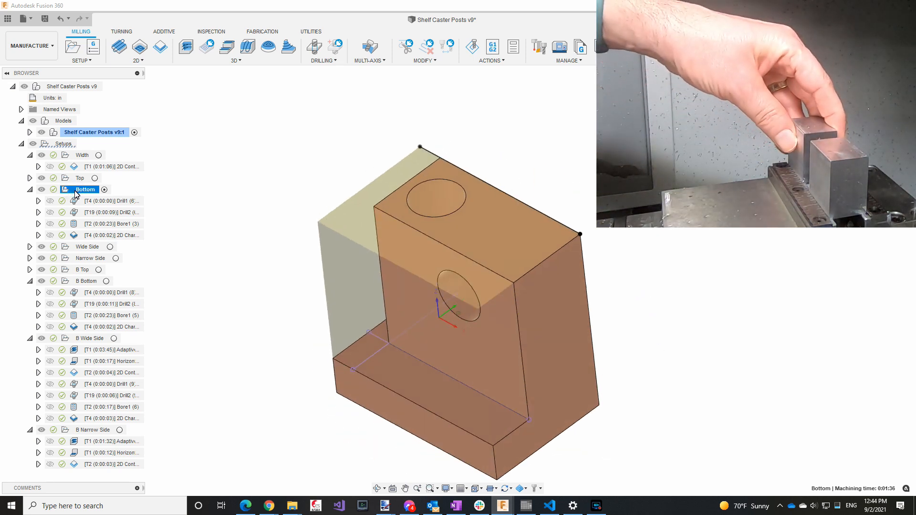
left_click(111, 201)
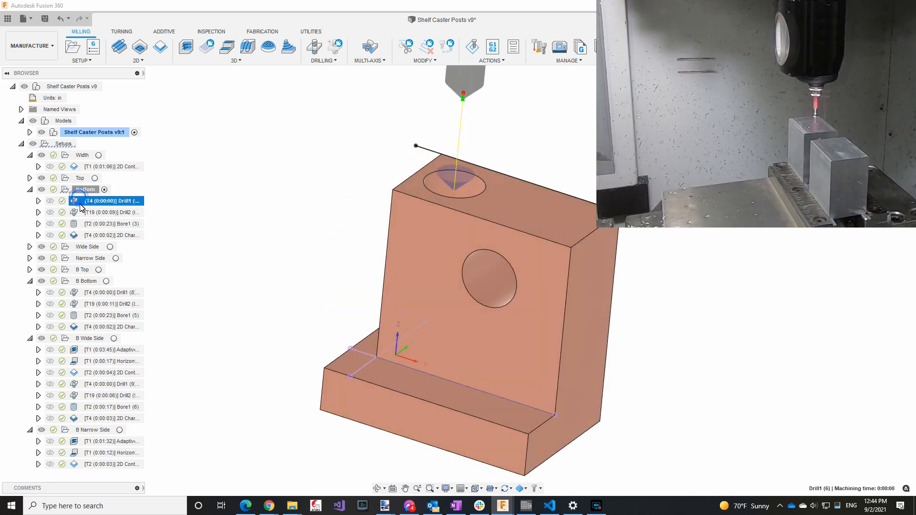
left_click(112, 212)
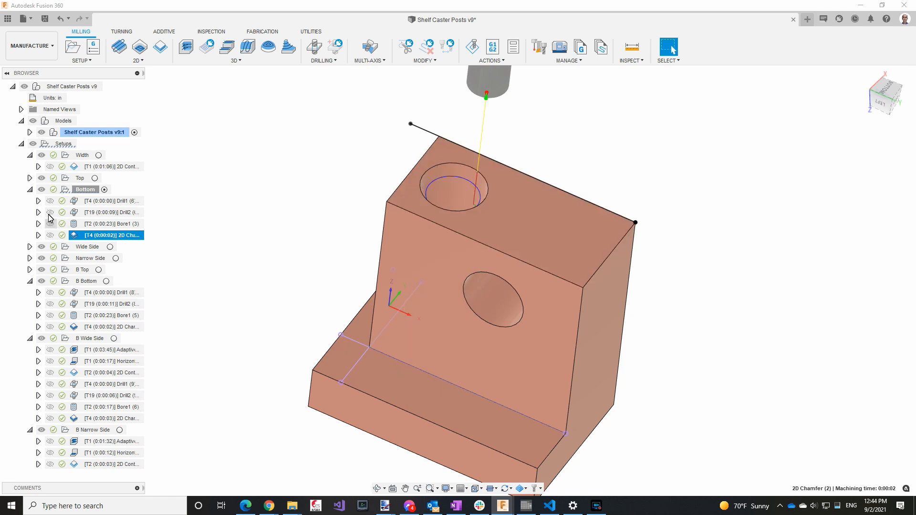
mouse_move(310, 224)
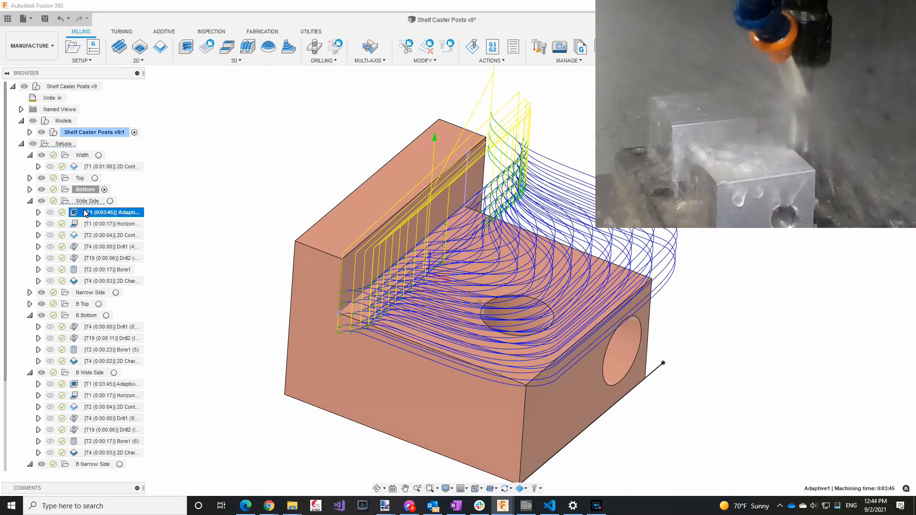
- Preview Wide Side's Adaptive1, Bore1 and 2D Chamfer toolpaths, then collapse the setup
left_click(110, 223)
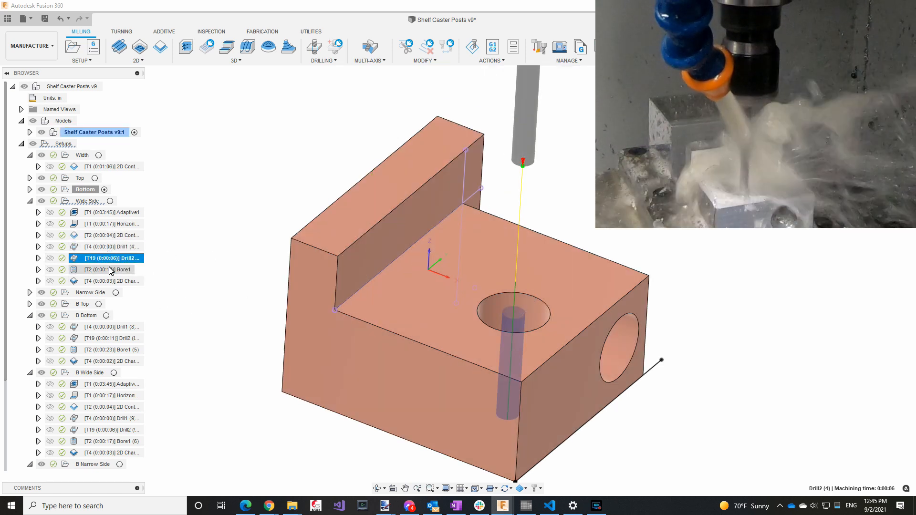
left_click(105, 269)
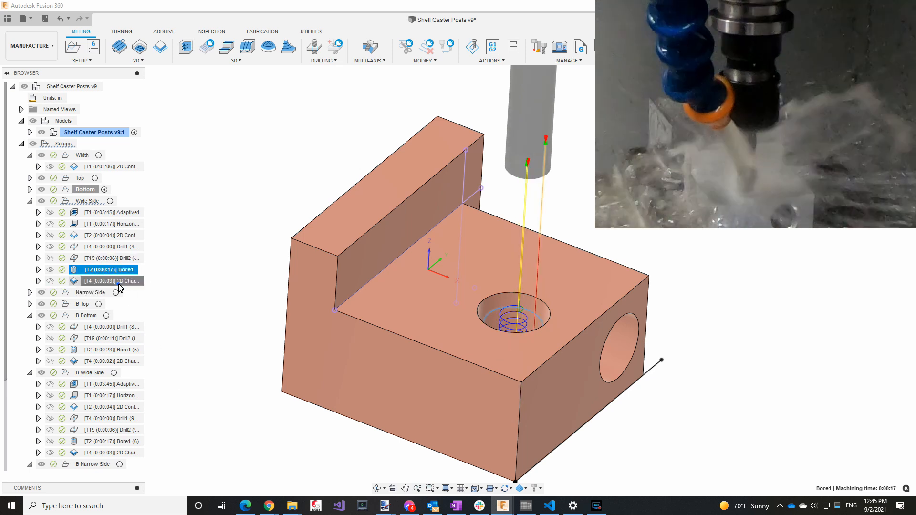
left_click(111, 281)
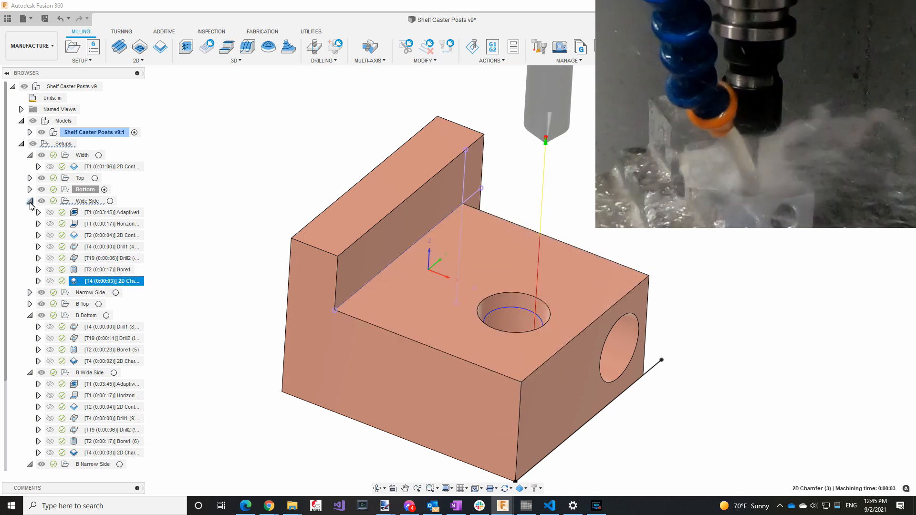
left_click(90, 212)
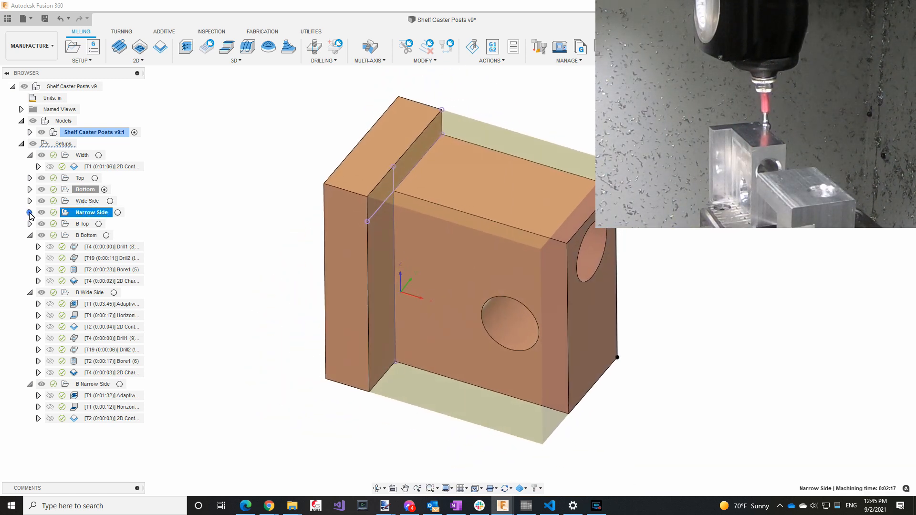
- Expand the Narrow Side setup and preview its 2D Contour1 toolpath along the post
left_click(110, 223)
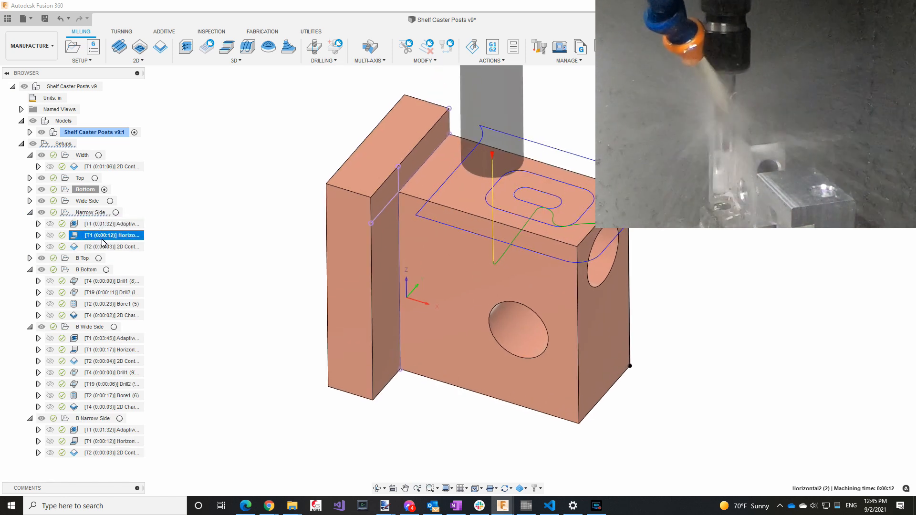
left_click(108, 246)
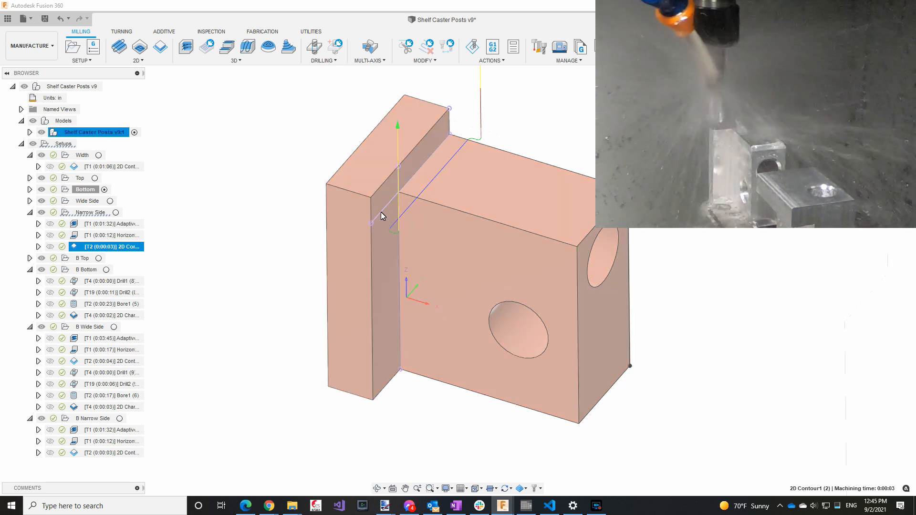